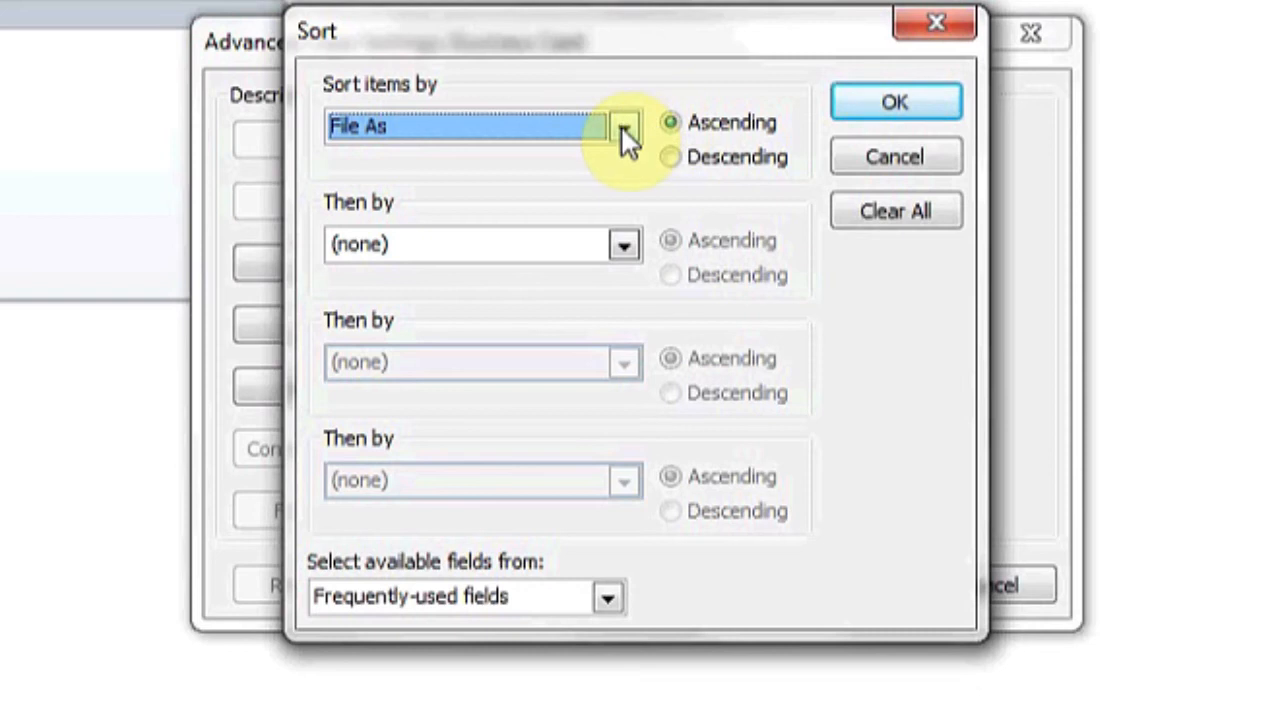
Browse the Sort items by field list, then cancel out of the sort settings.
click(626, 128)
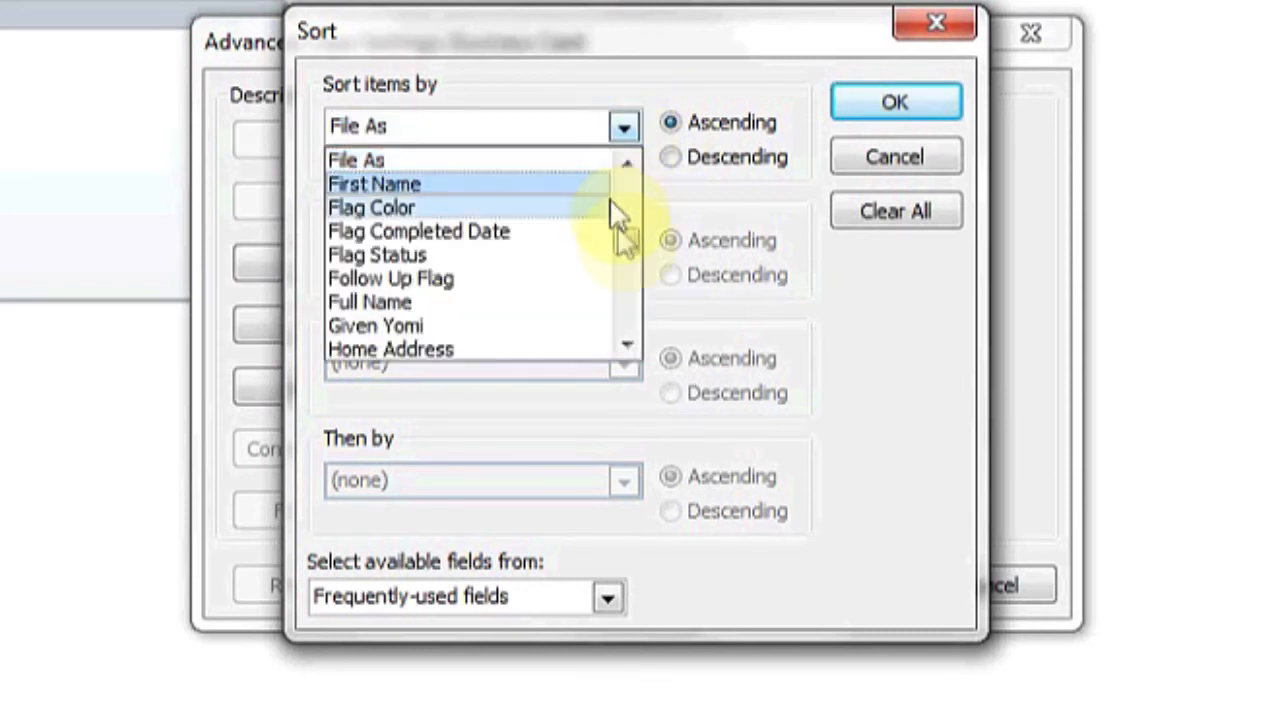
scroll(down, 3)
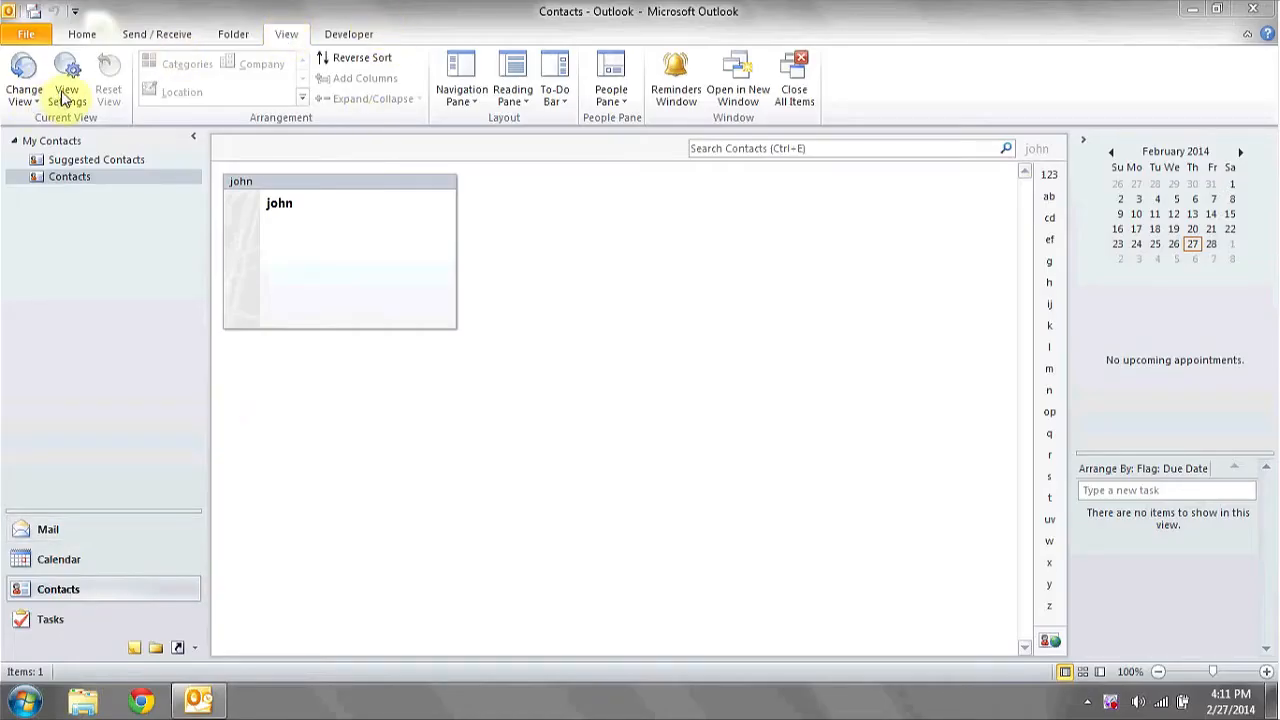
mouse_move(72, 75)
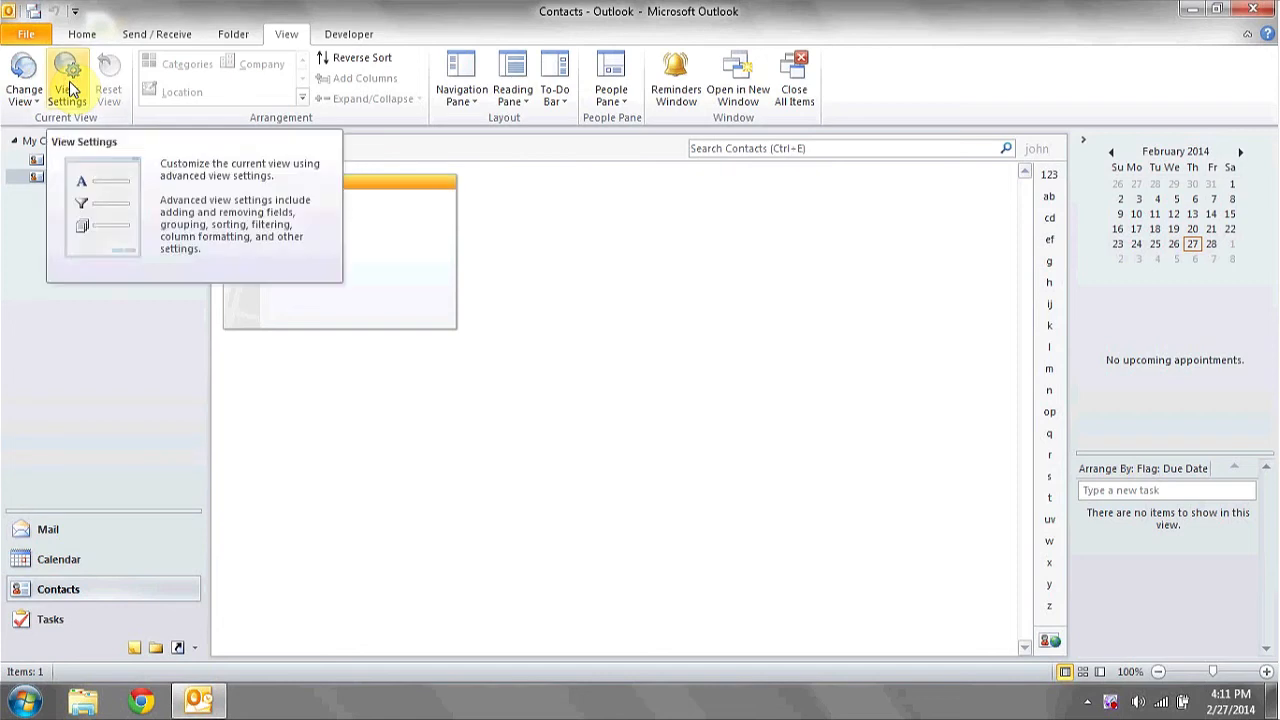
Reopen the Business Card view's advanced settings showing sorting by File As ascending.
click(69, 71)
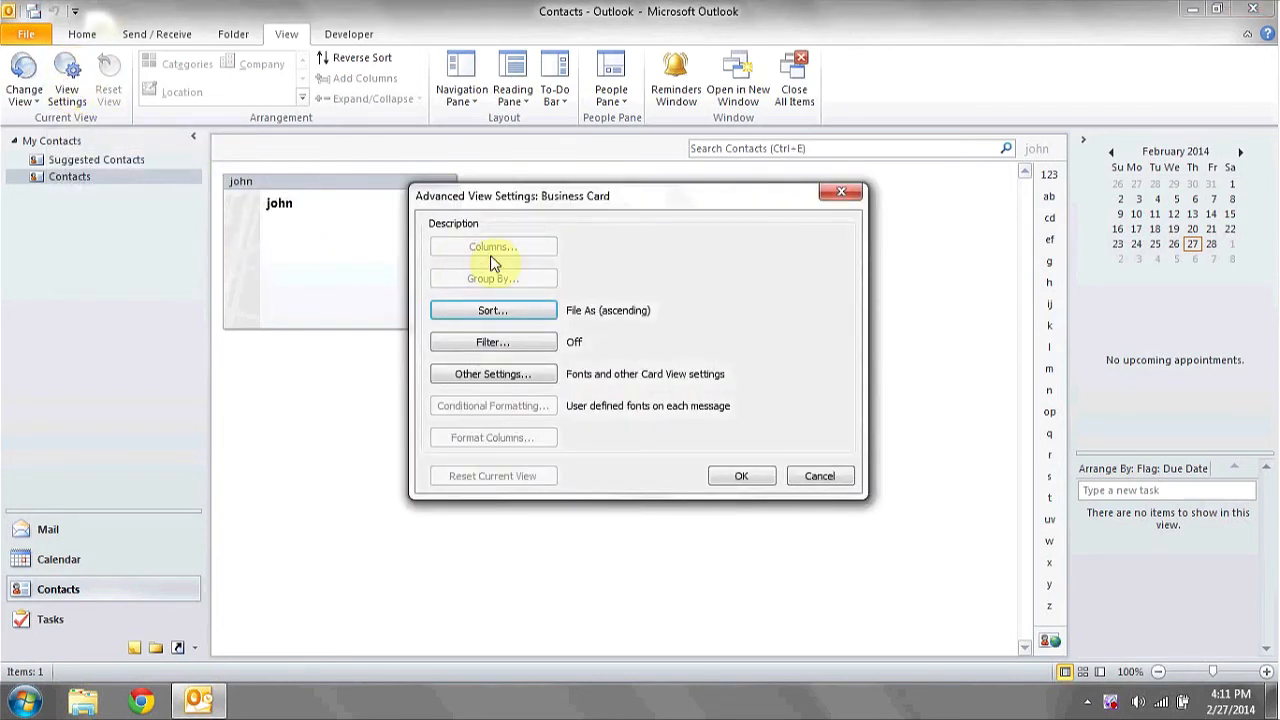
click(492, 310)
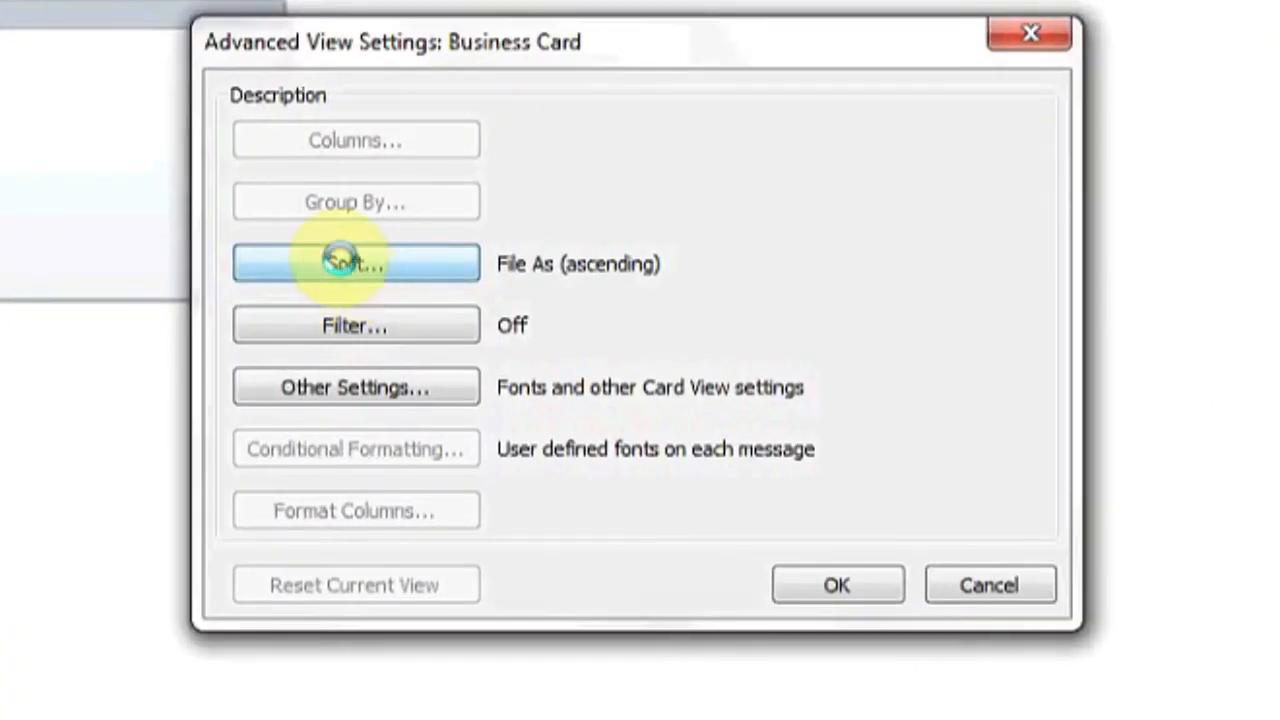
Open the Sort dialog's field list and scroll down toward Modified, leaving File As set.
click(355, 262)
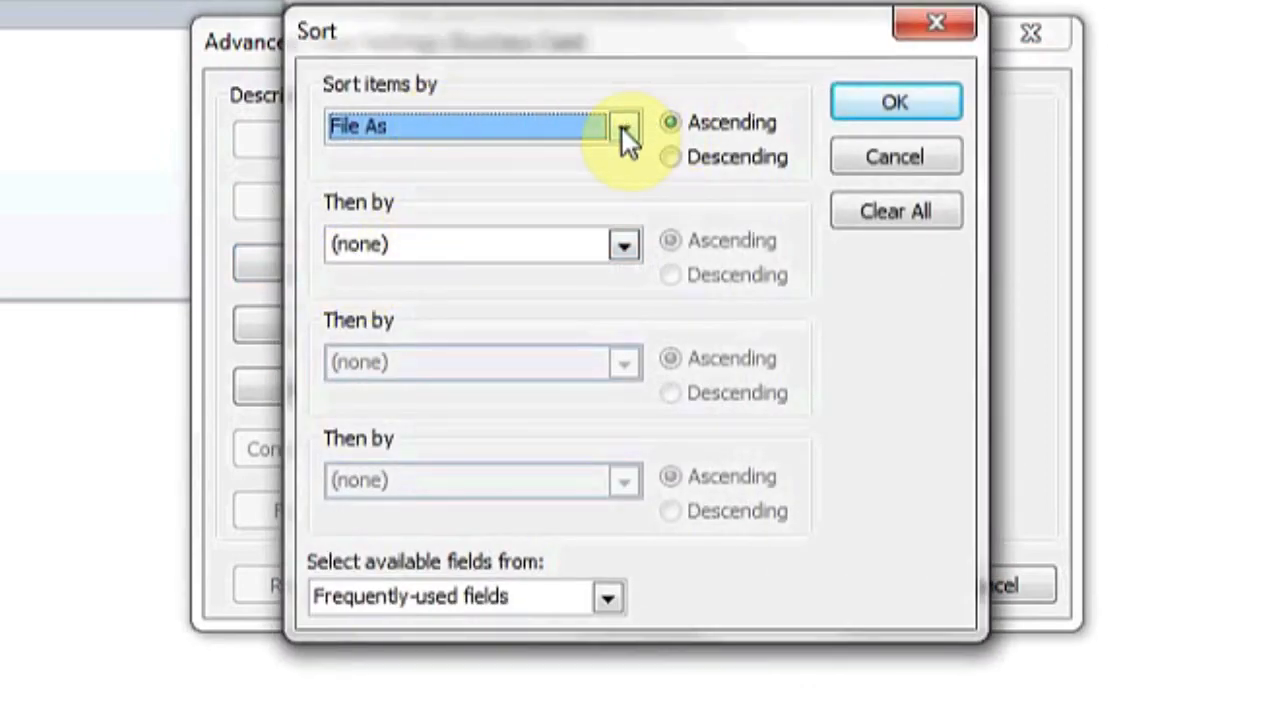
click(622, 128)
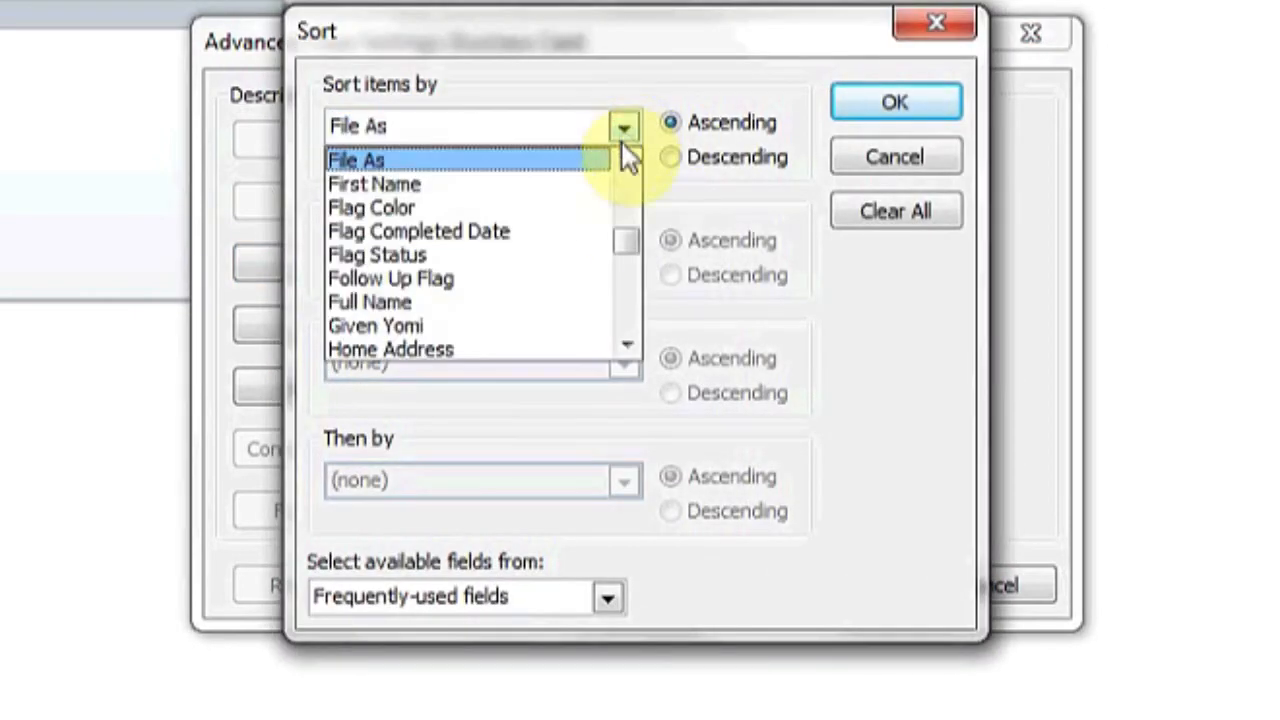
scroll(down, 3)
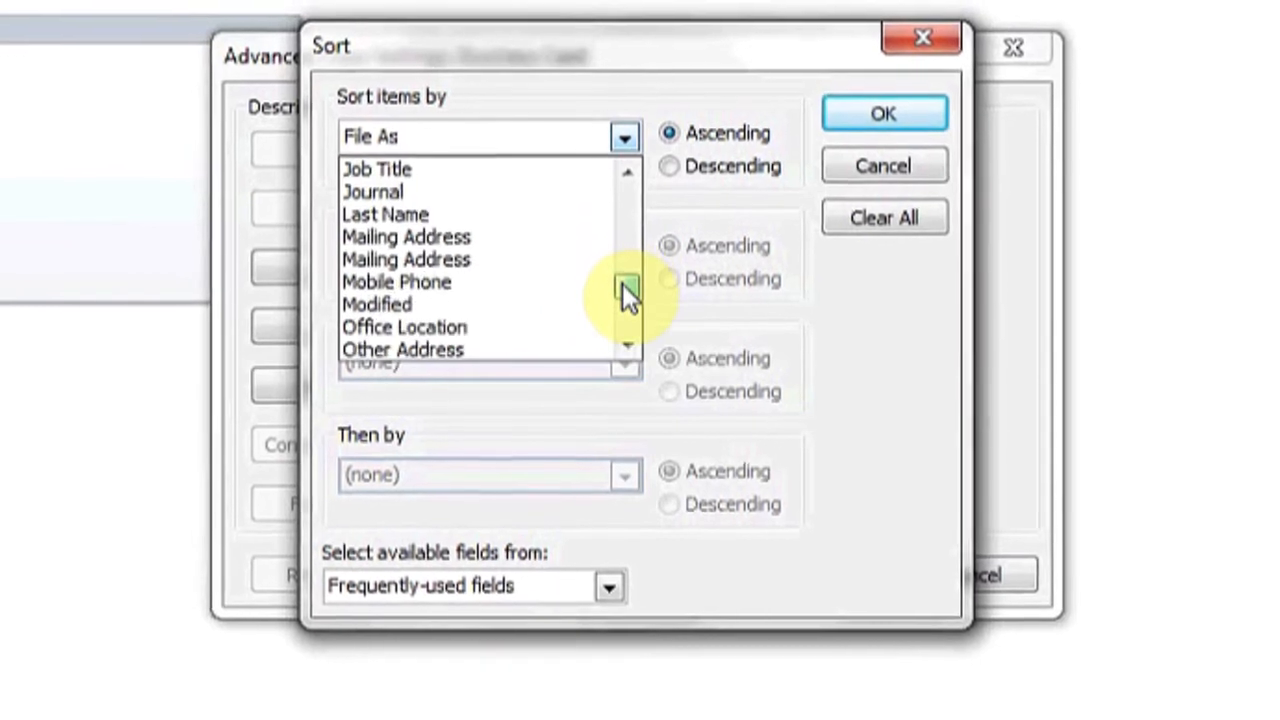